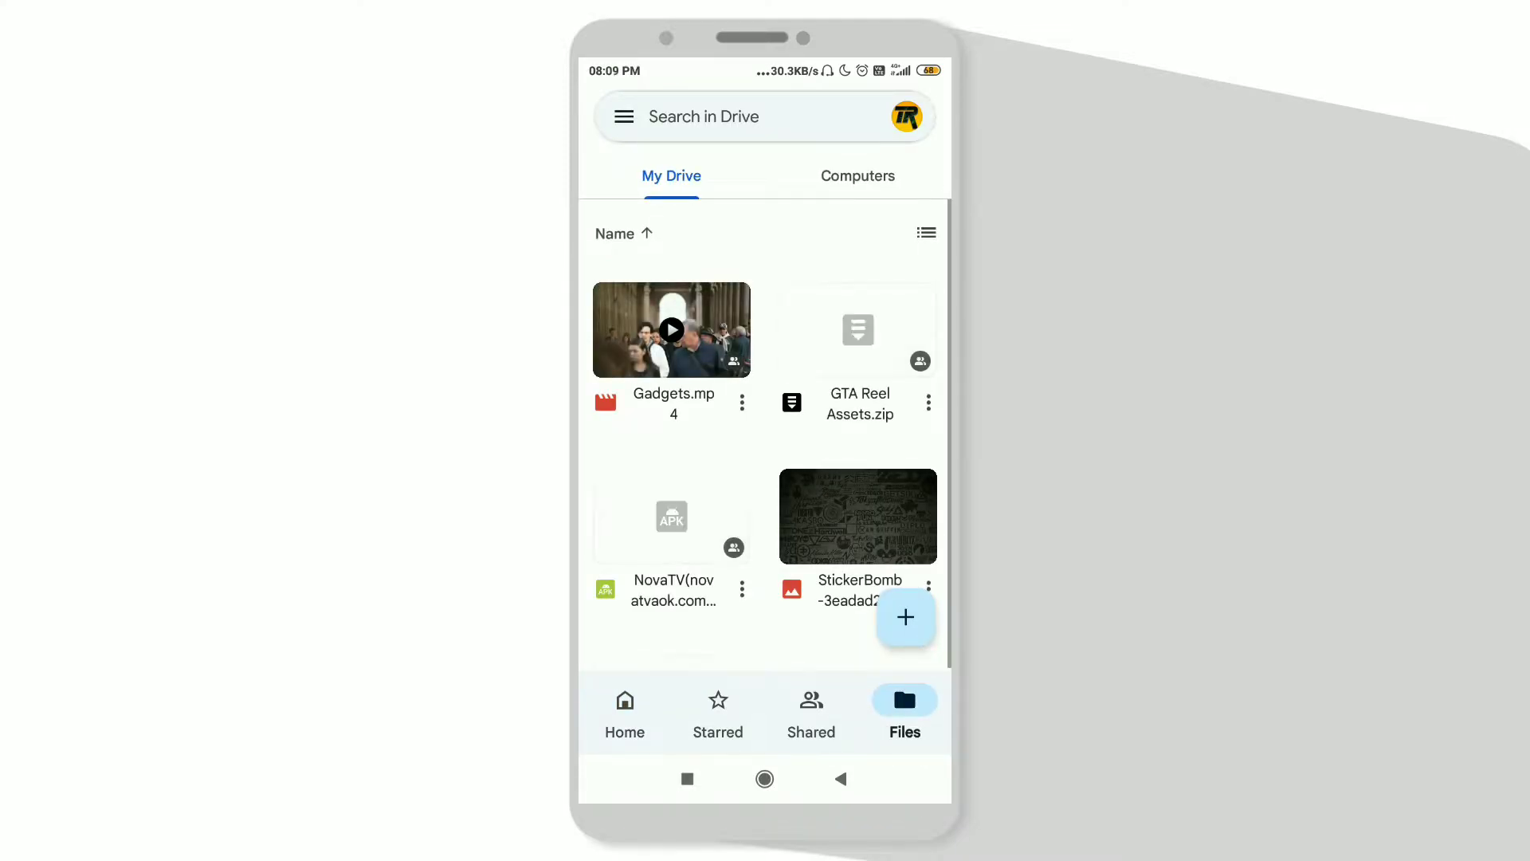
# Open the three-dot options menu for the StickerBomb image in My Drive.
pyautogui.click(928, 589)
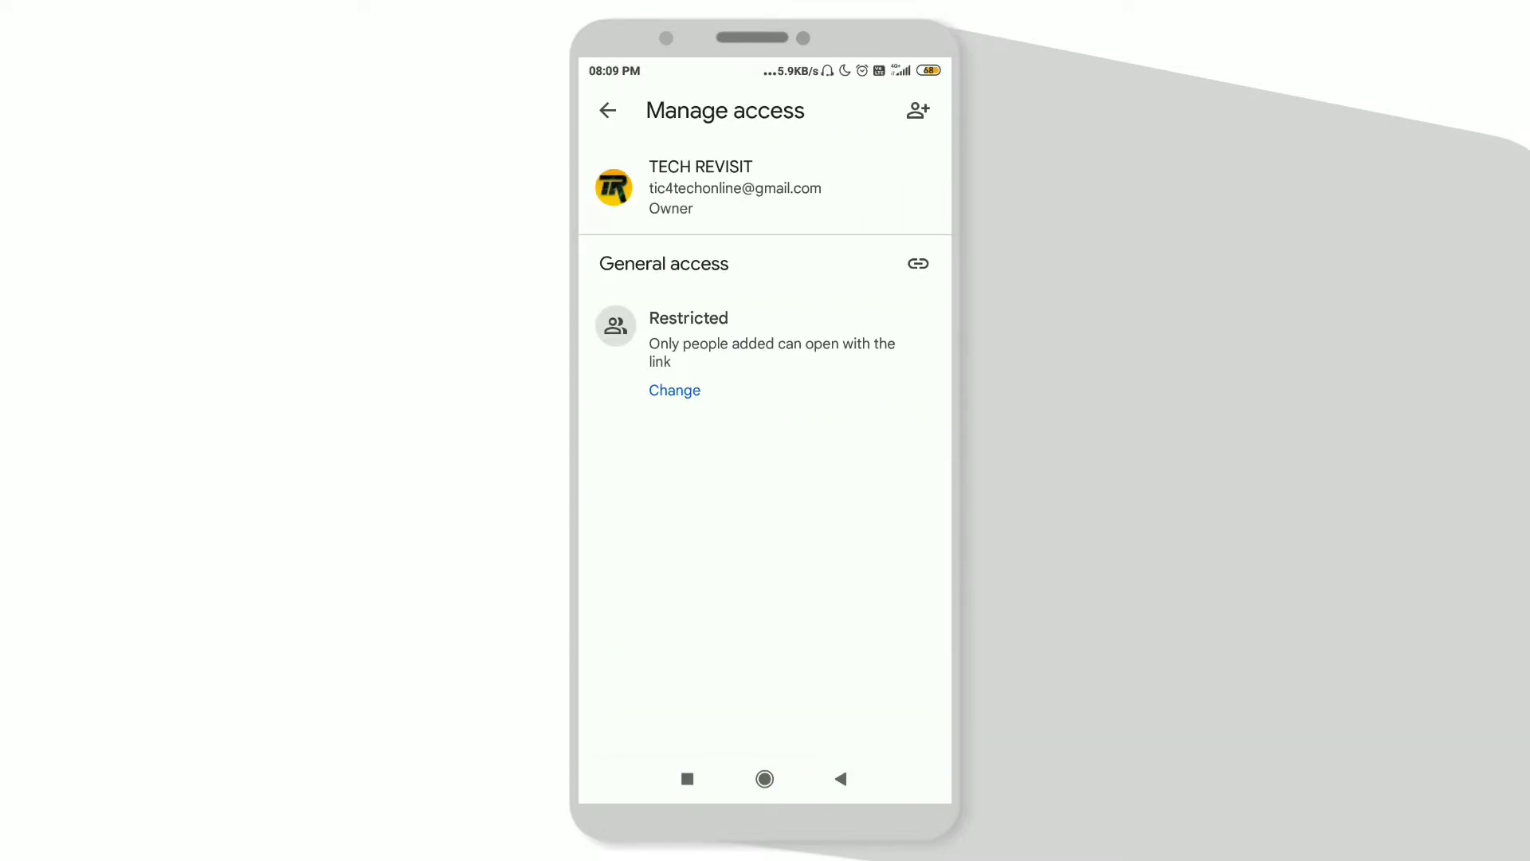
# Open the General access choices from the Restricted entry on Manage access.
pyautogui.click(764, 334)
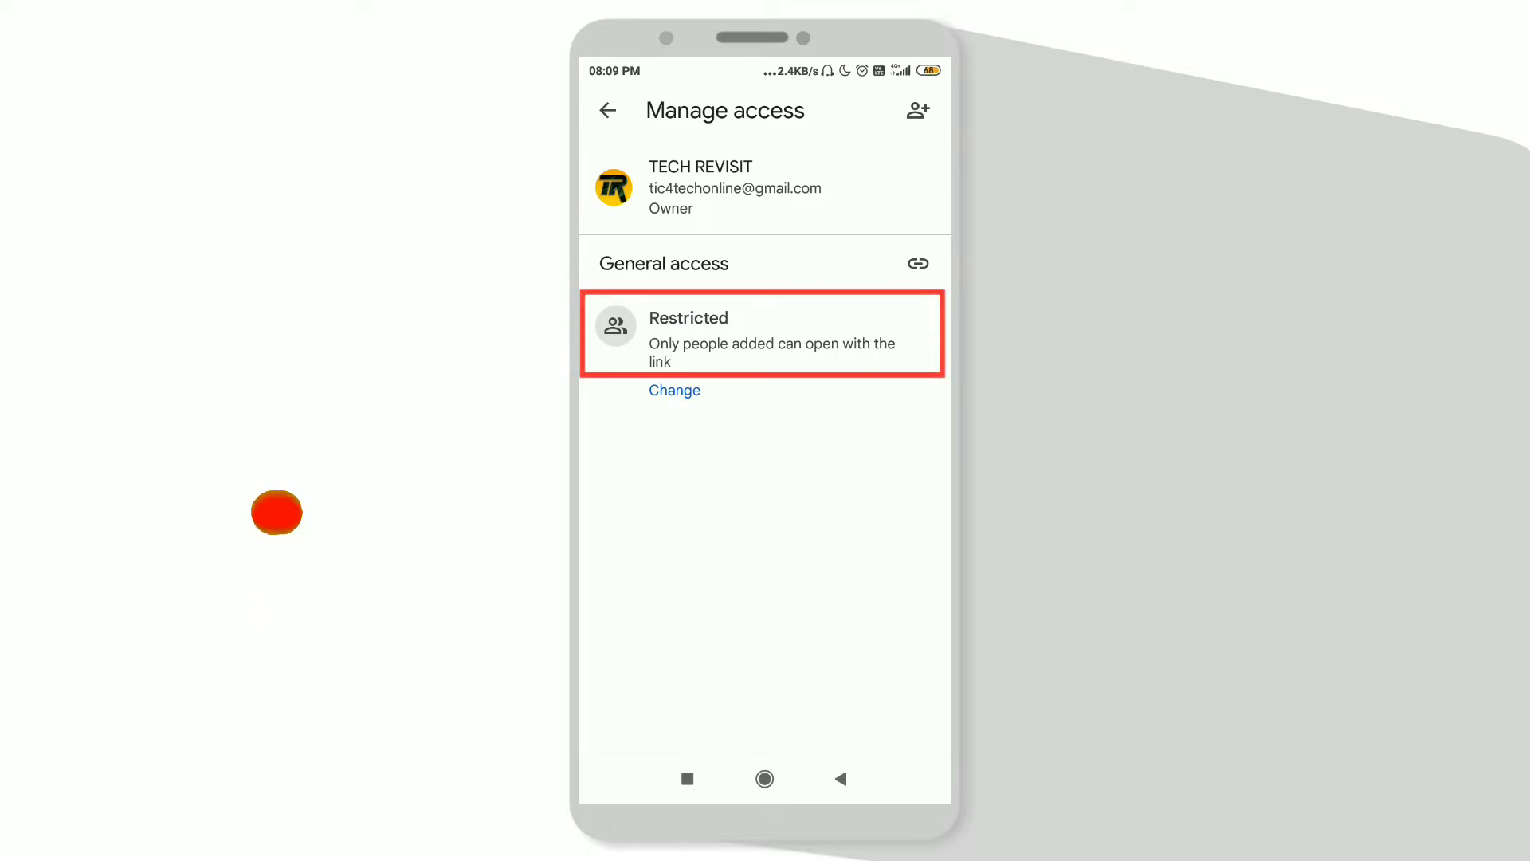
pyautogui.click(674, 390)
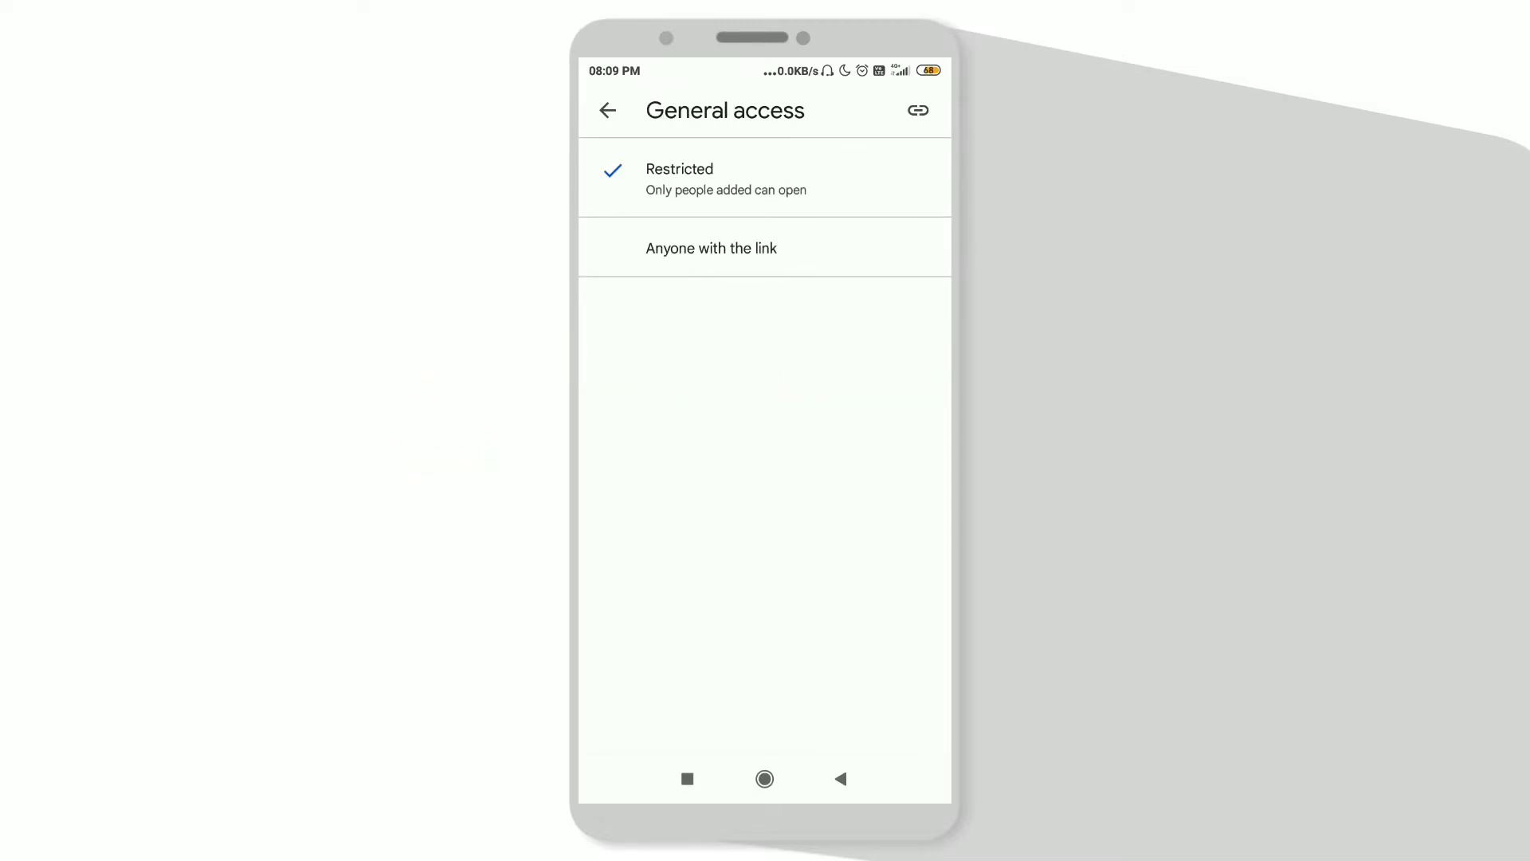
# Choose 'Anyone with the link' as the StickerBomb image's general access.
pyautogui.click(607, 110)
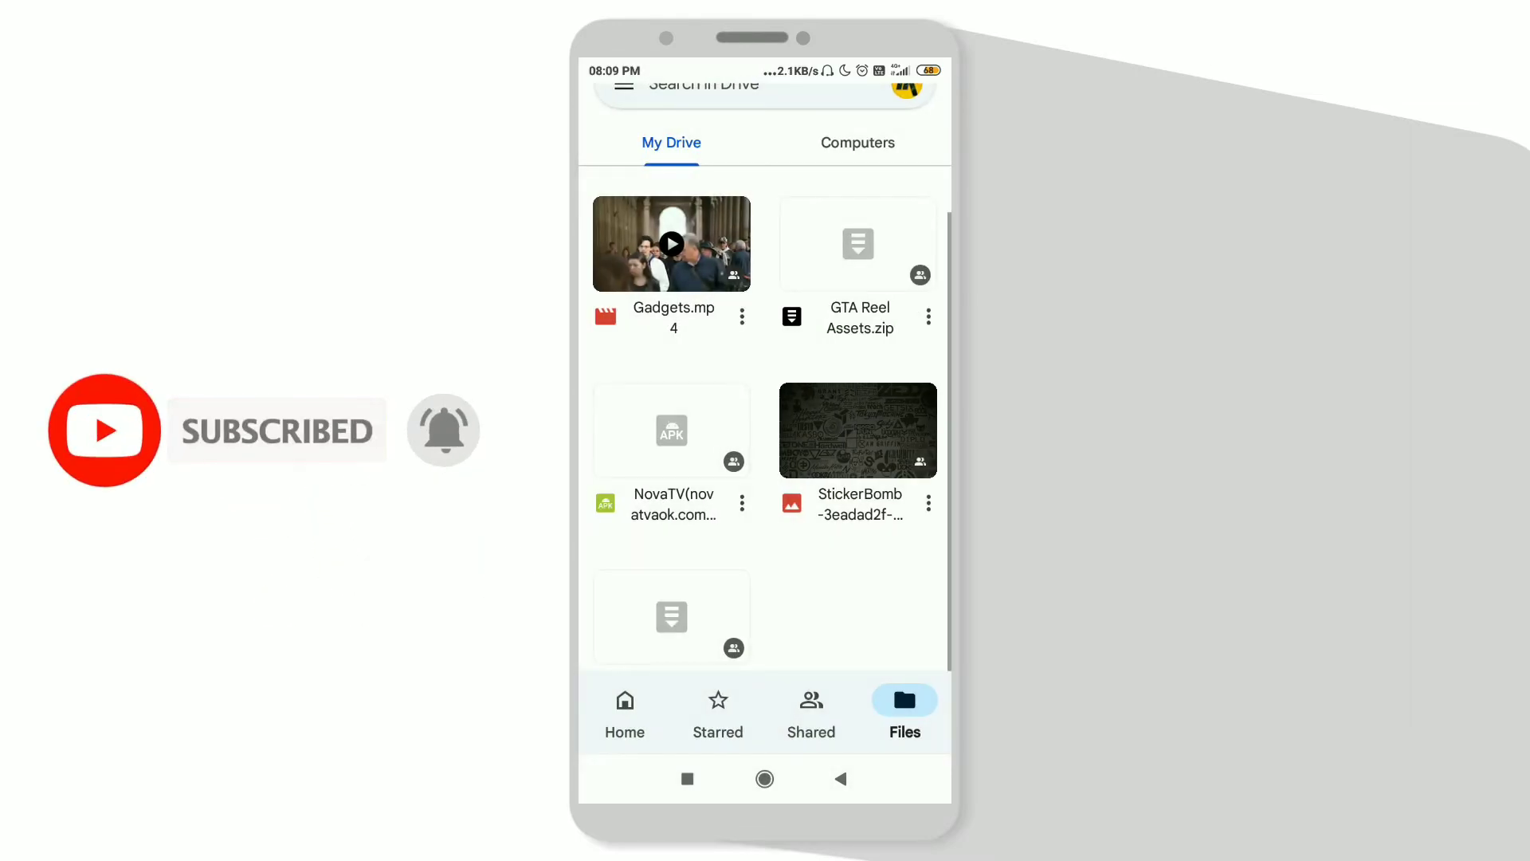